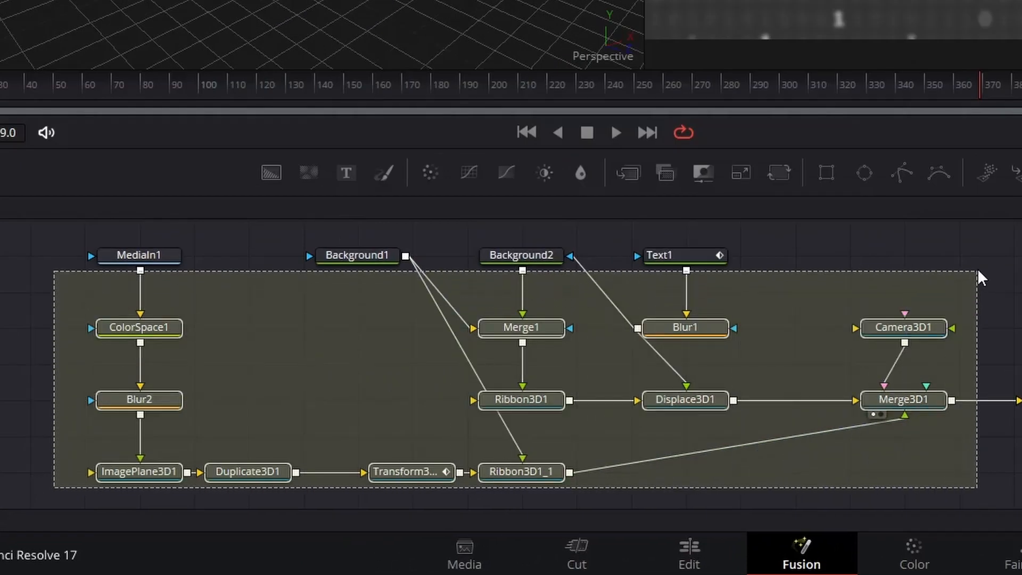
- Insert a Merge3D between Merge3D1 and Renderer3D4 and connect Camera3D1 into it
{"action": "left_click", "coordinate": [811, 272]}
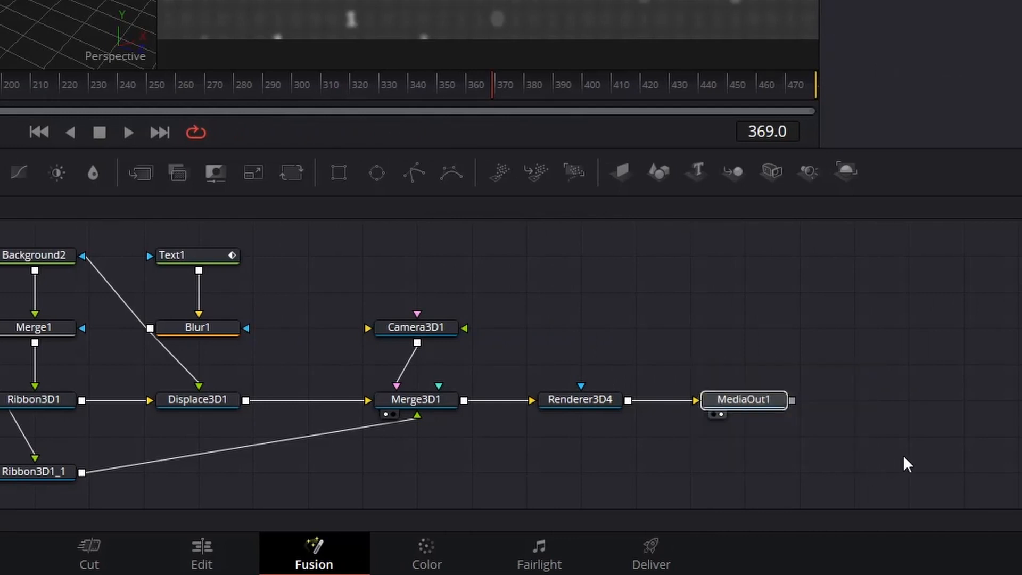
{"action": "left_click", "coordinate": [579, 400]}
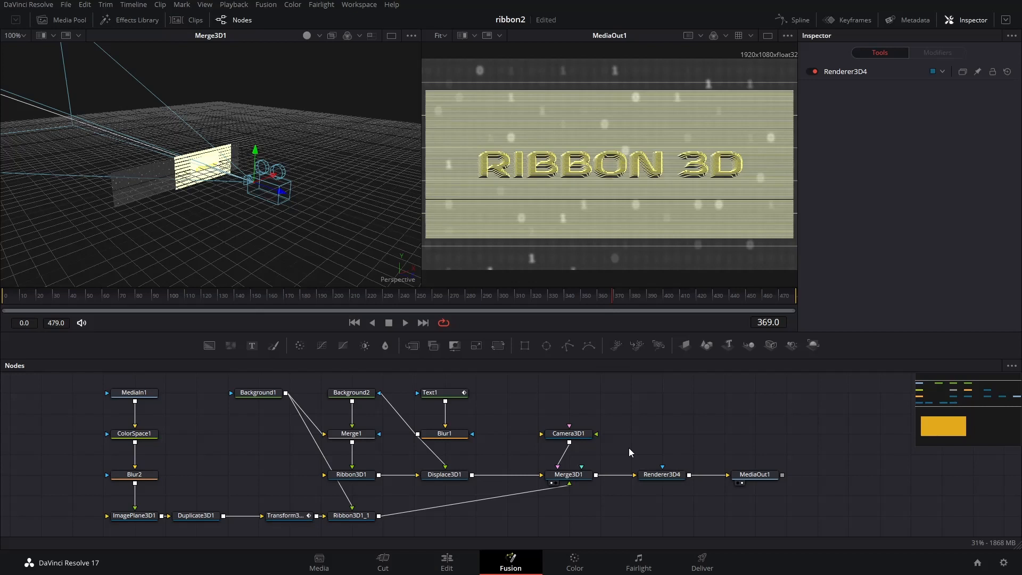
{"action": "left_click", "coordinate": [661, 473]}
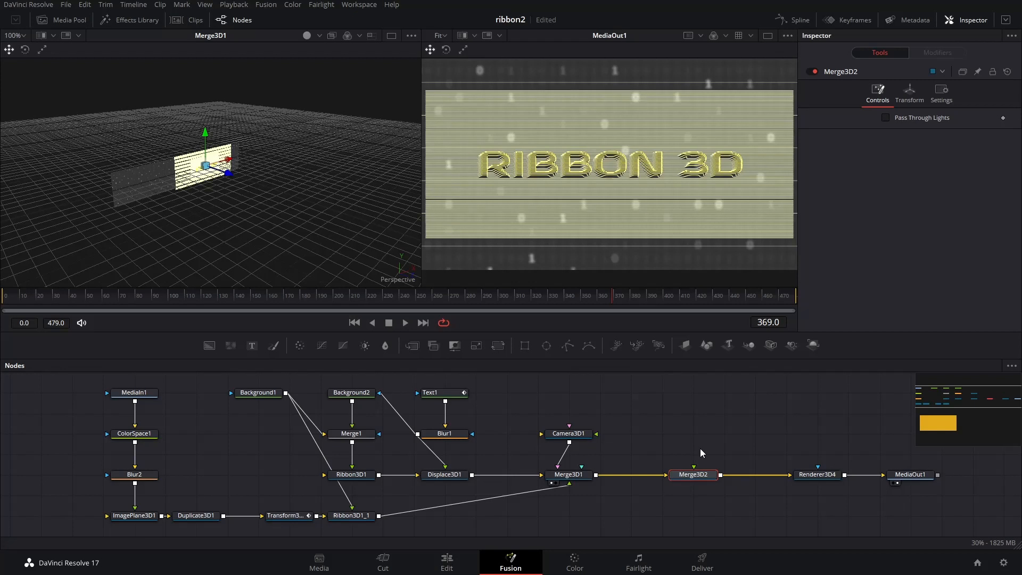
{"action": "left_click", "coordinate": [568, 433]}
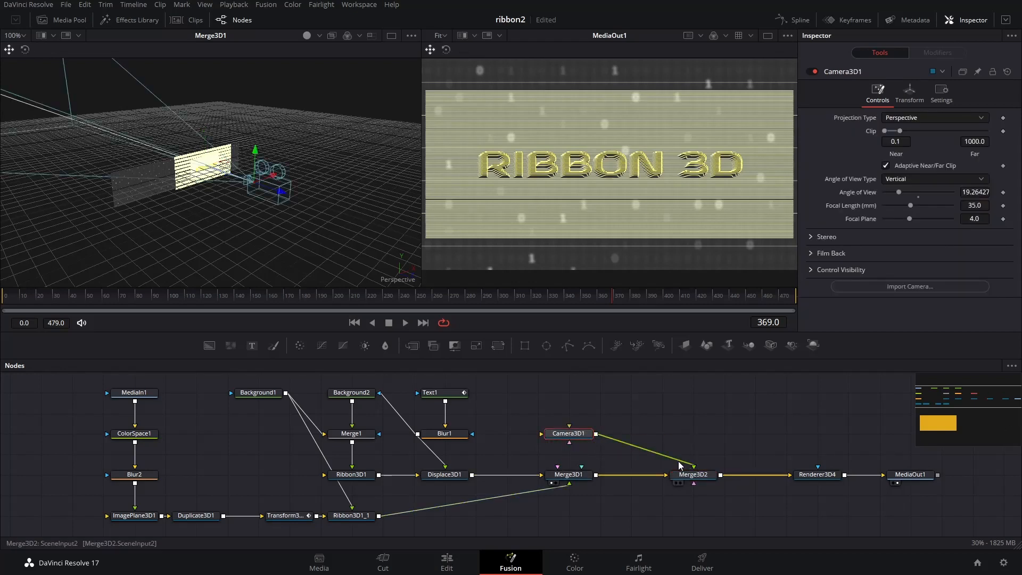
- Rename the new merge node to CamMerge
{"action": "right_click", "coordinate": [693, 474]}
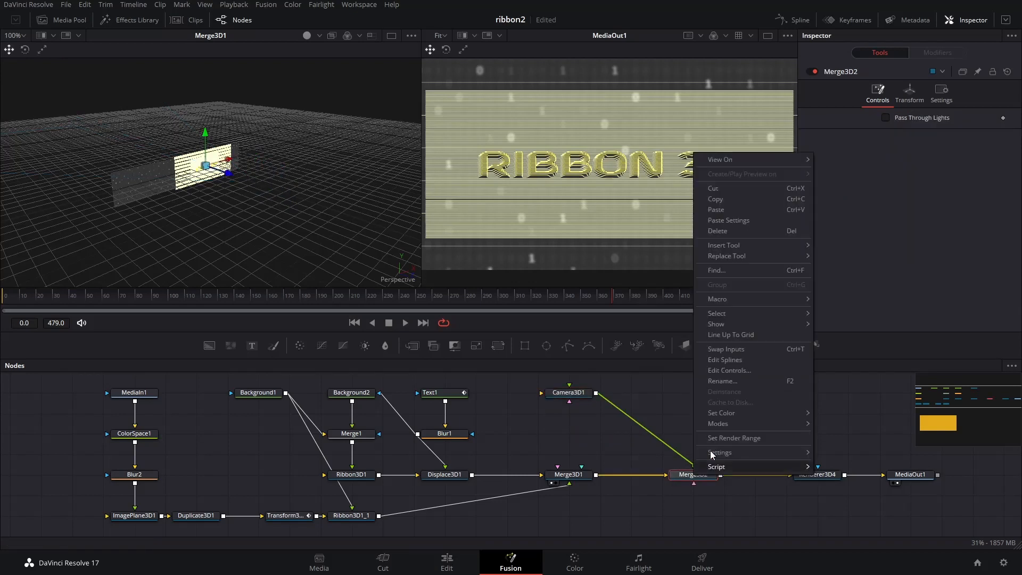
{"action": "left_click", "coordinate": [722, 381]}
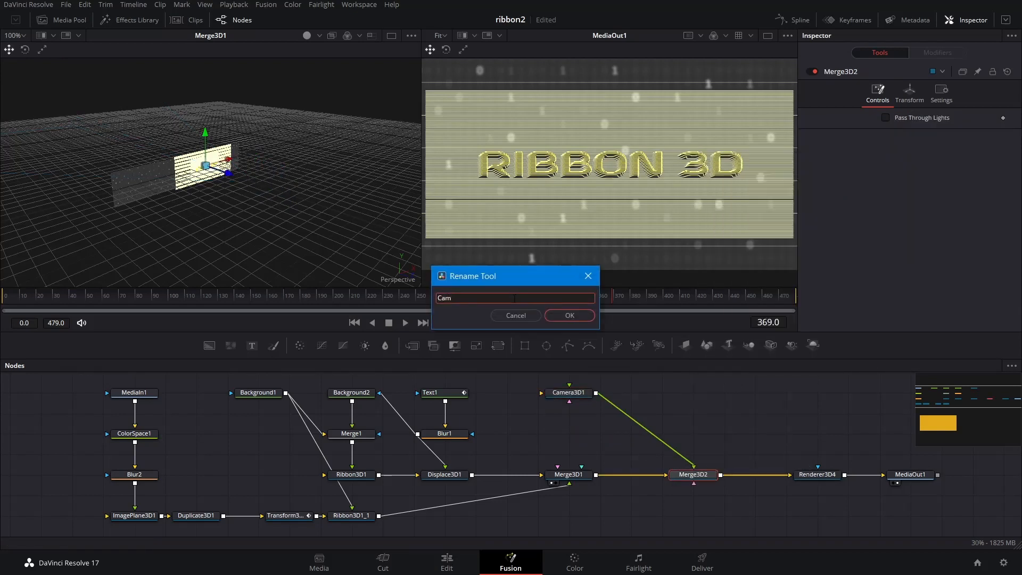
{"action": "left_click", "coordinate": [568, 315]}
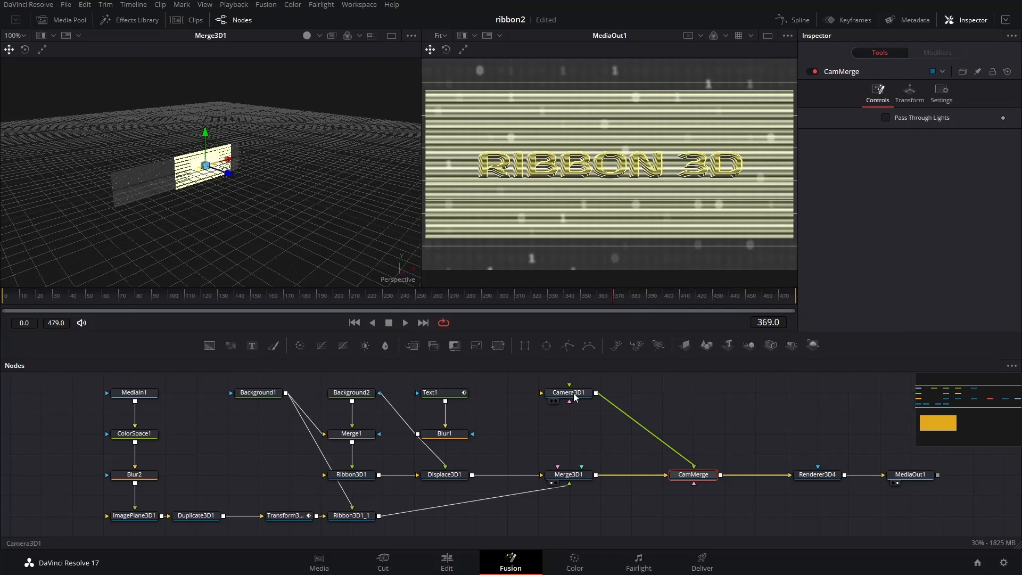
- Paste two copies of Camera3D1 and link them into CamMerge
{"action": "right_click", "coordinate": [568, 392]}
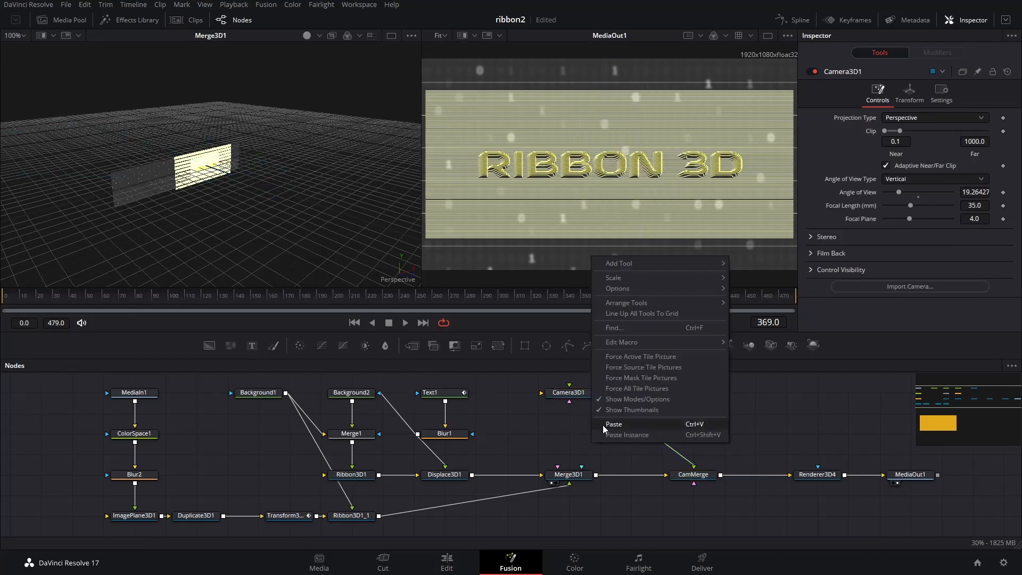
{"action": "left_click", "coordinate": [612, 424]}
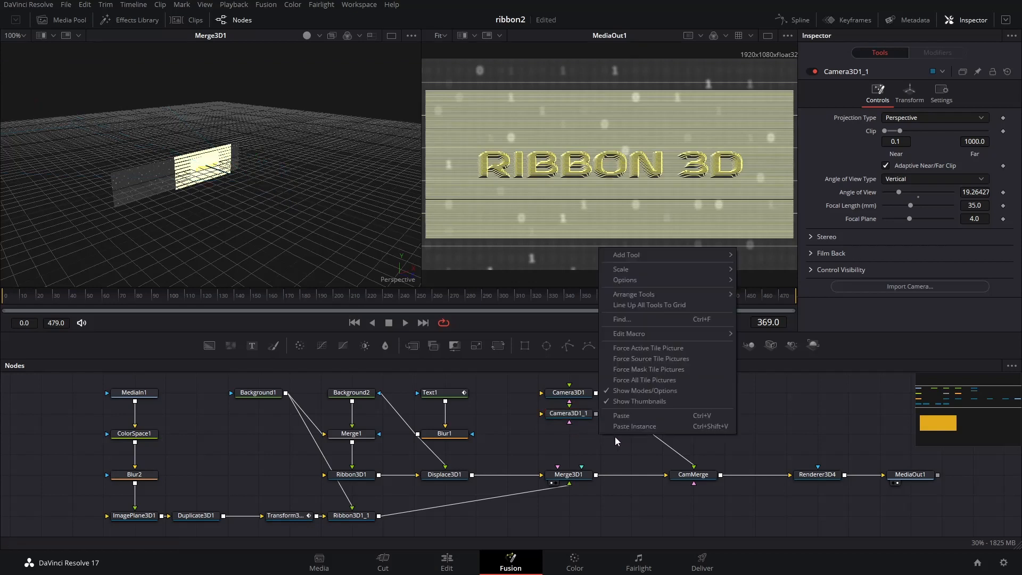
{"action": "left_click", "coordinate": [621, 415]}
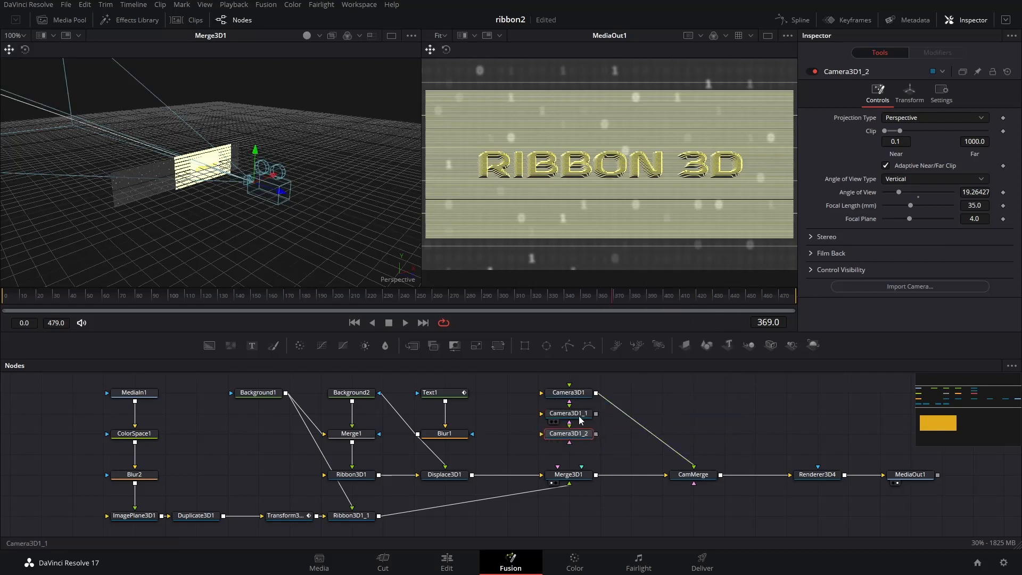
{"action": "left_click", "coordinate": [568, 413]}
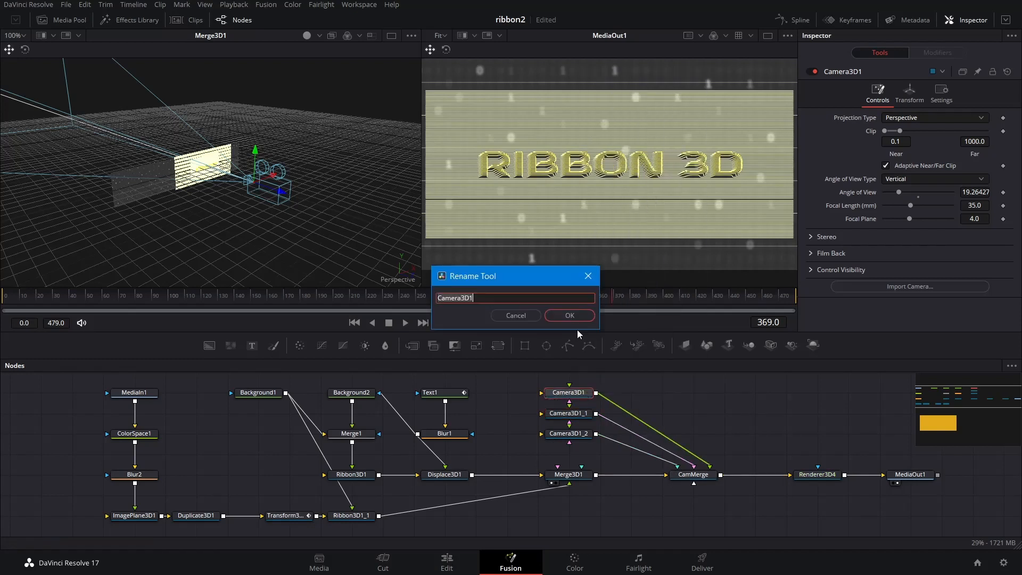
- Rename the three cameras Cam_1, Cam_2 and Cam_3
{"action": "left_click", "coordinate": [568, 315]}
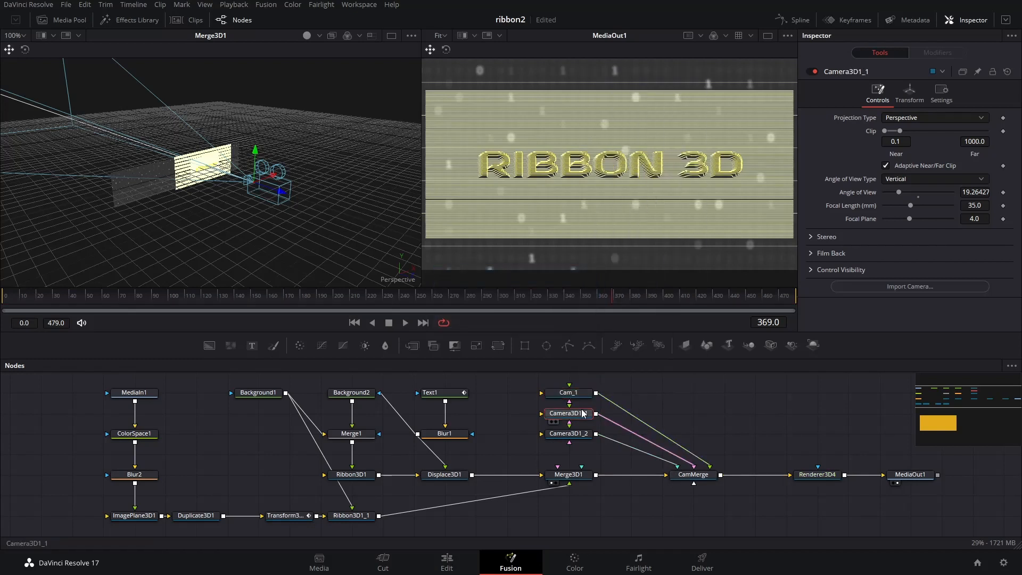
{"action": "double_click", "coordinate": [568, 392]}
{"action": "type", "text": "C"}
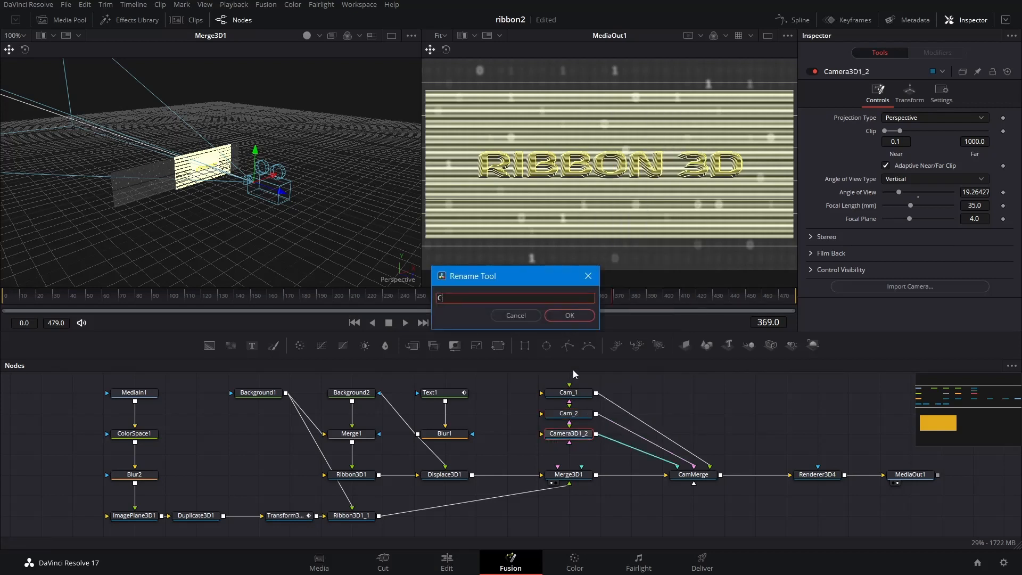
{"action": "left_click", "coordinate": [569, 315]}
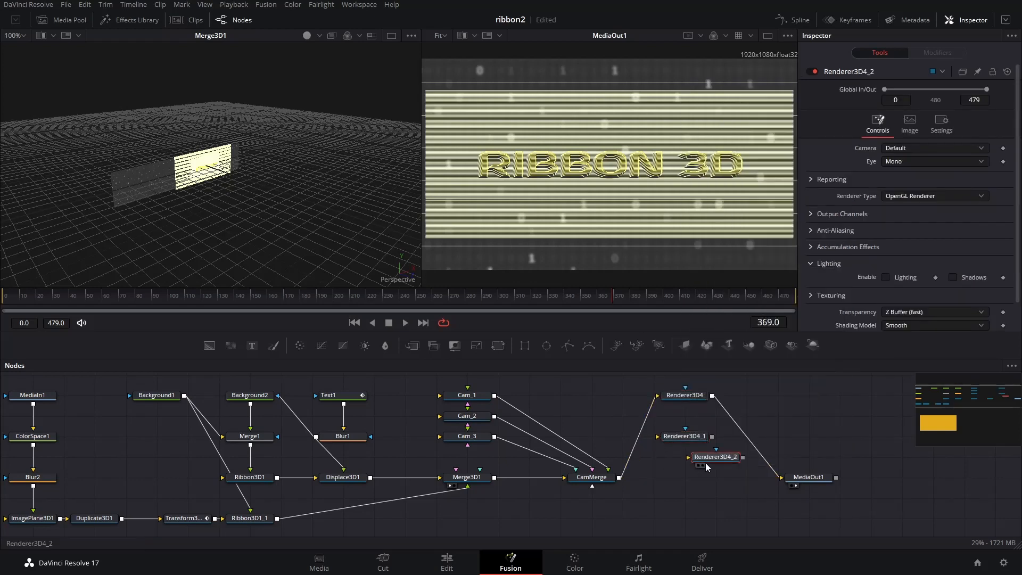
{"action": "mouse_move", "coordinate": [685, 395]}
{"action": "type", "text": "Render_"}
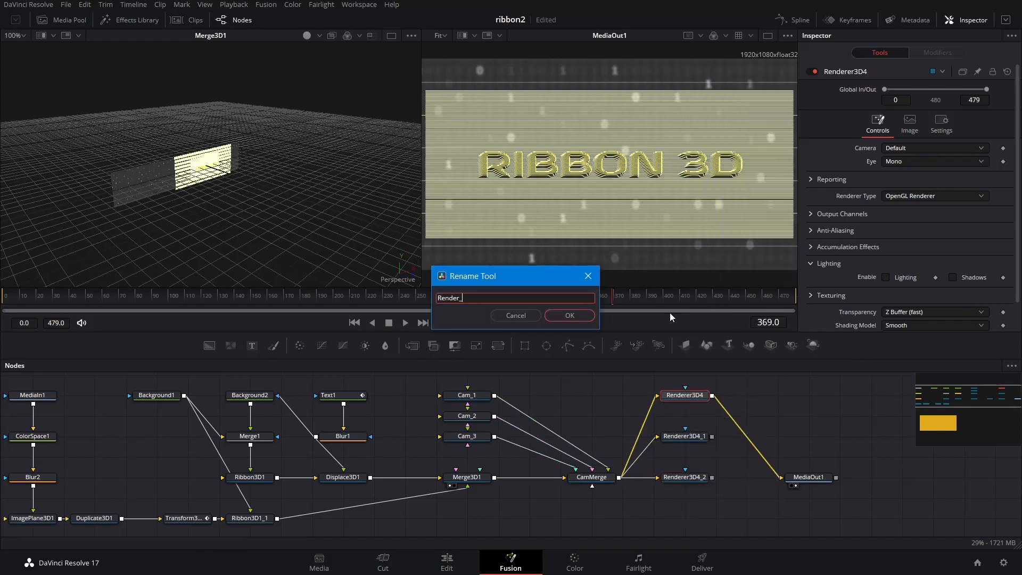
- Rename the third renderer to Render_3
{"action": "right_click", "coordinate": [683, 476]}
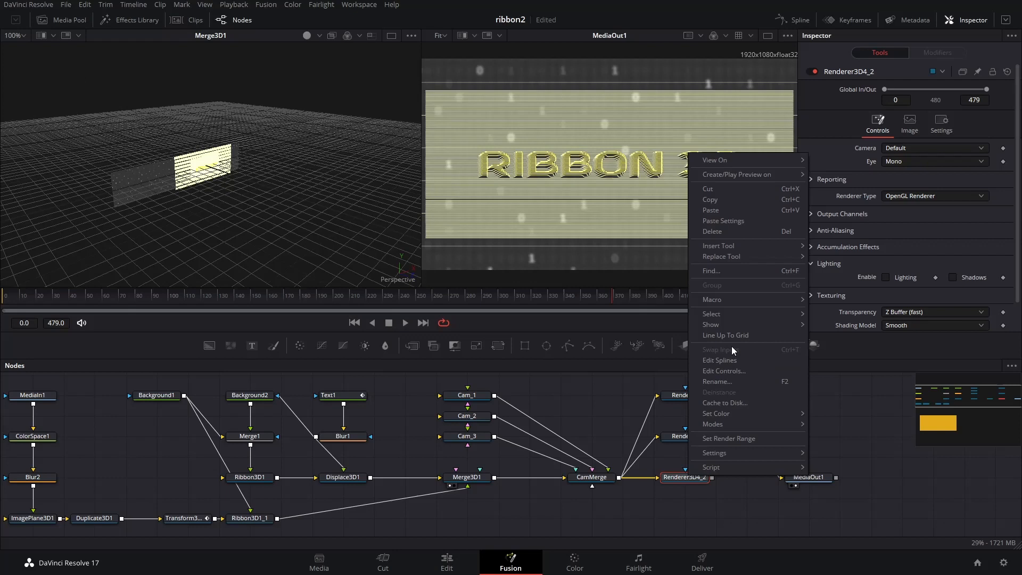
{"action": "left_click", "coordinate": [839, 476]}
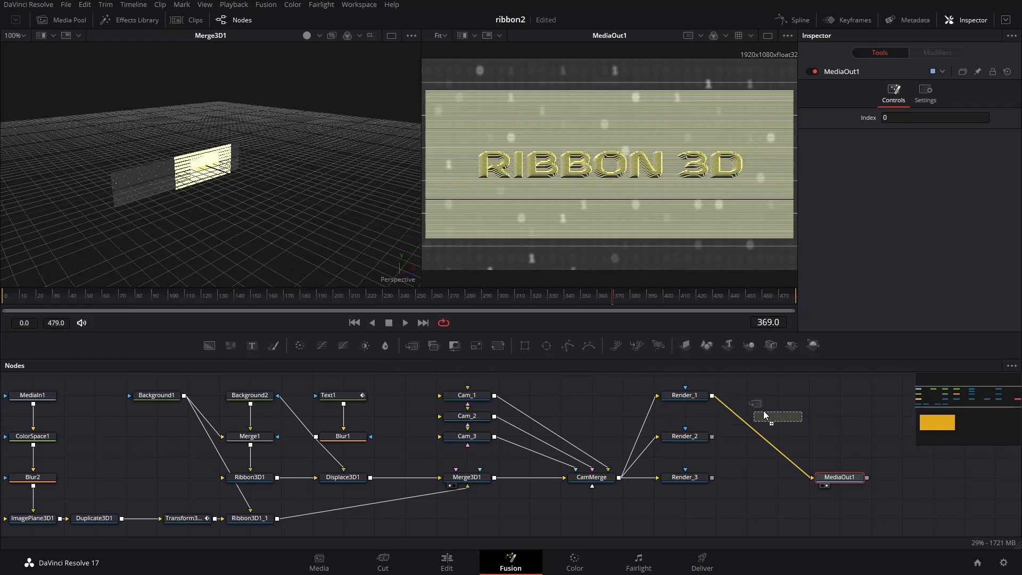
- Add a 2D merge node after Render_1 to start the Merge4–Merge6 layering chain
{"action": "left_click", "coordinate": [777, 395]}
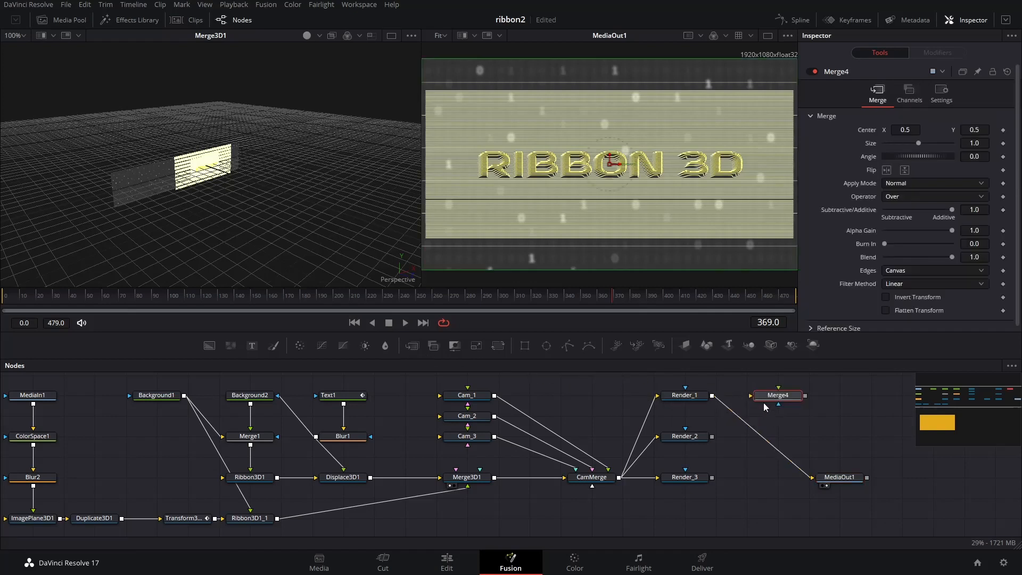
{"action": "left_click", "coordinate": [410, 345]}
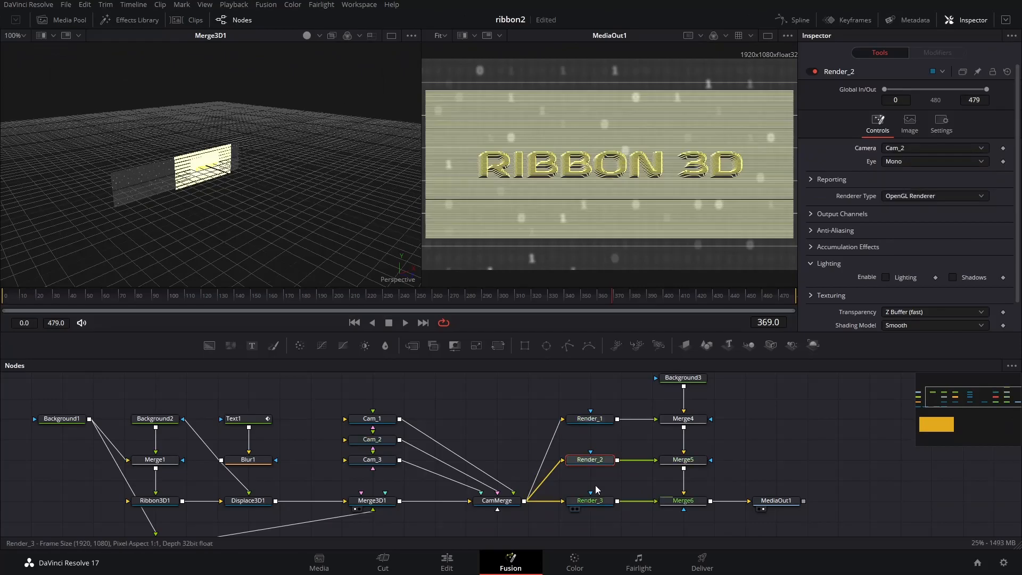
- Point Render_3 at Cam_3 and give the renderers Global In/Out ranges 0–120, 121–240, 241–479
{"action": "left_click", "coordinate": [589, 500]}
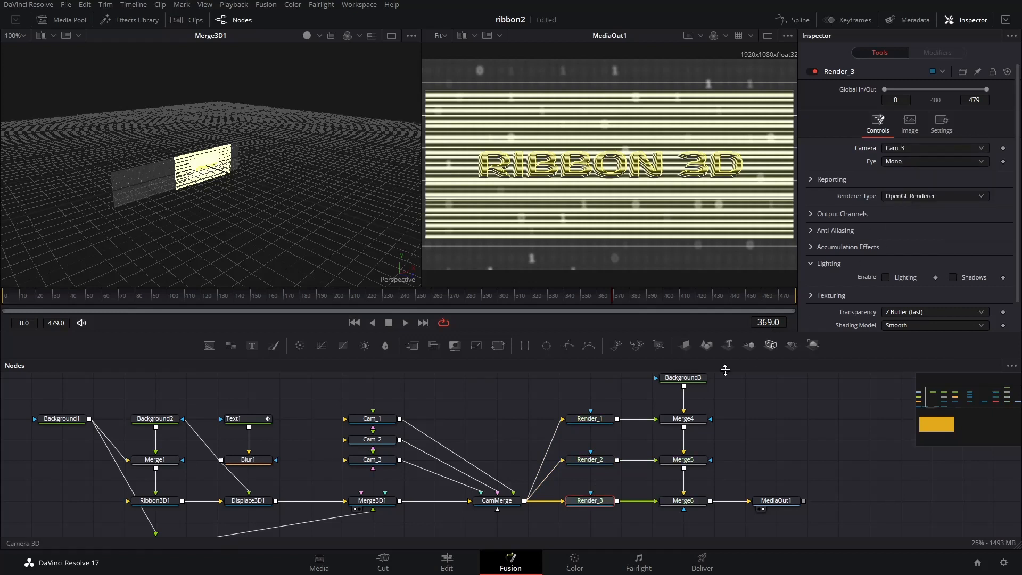
{"action": "mouse_move", "coordinate": [604, 421]}
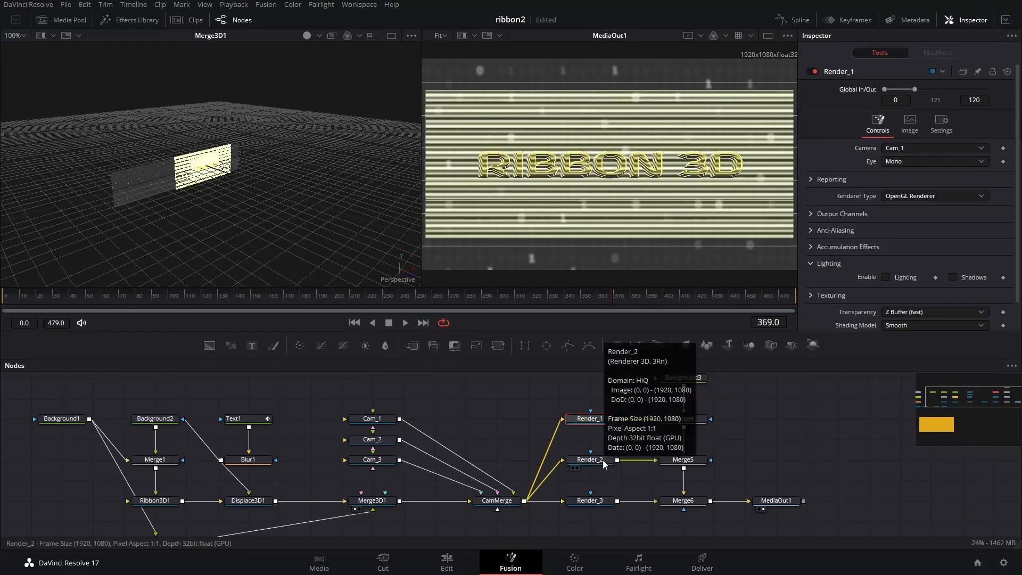
{"action": "left_click", "coordinate": [589, 460]}
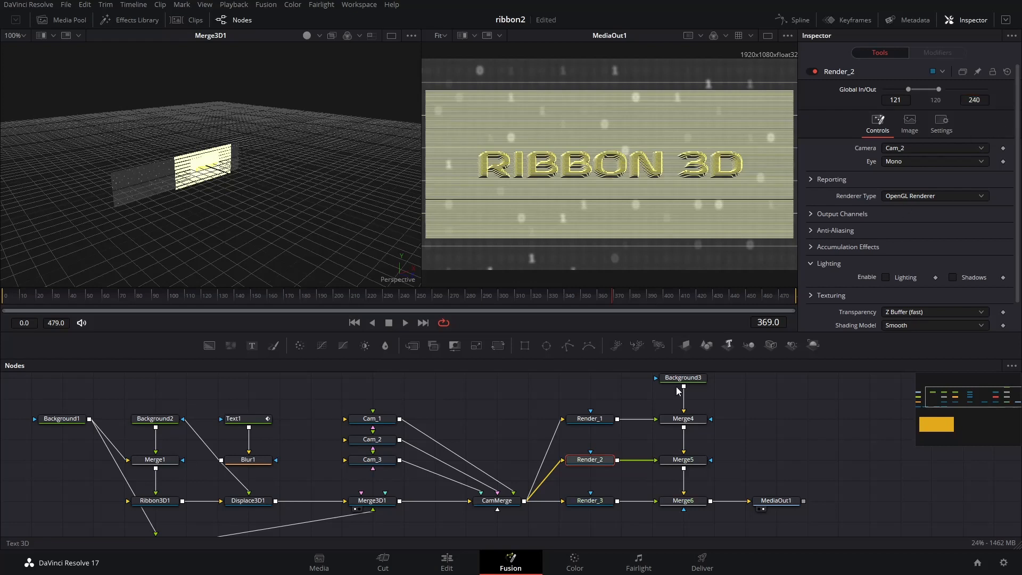
{"action": "left_click", "coordinate": [588, 500]}
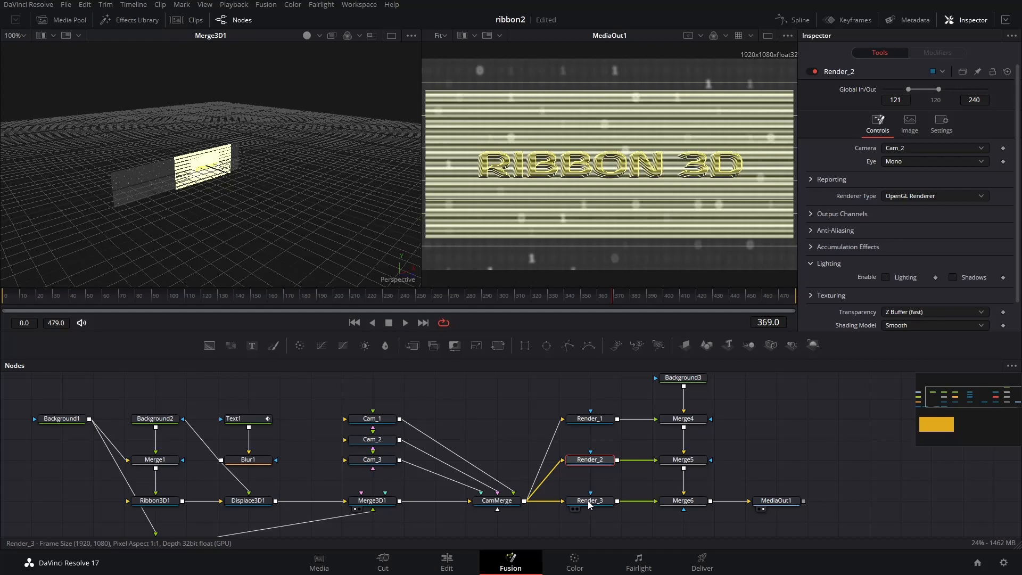
{"action": "left_click", "coordinate": [589, 500]}
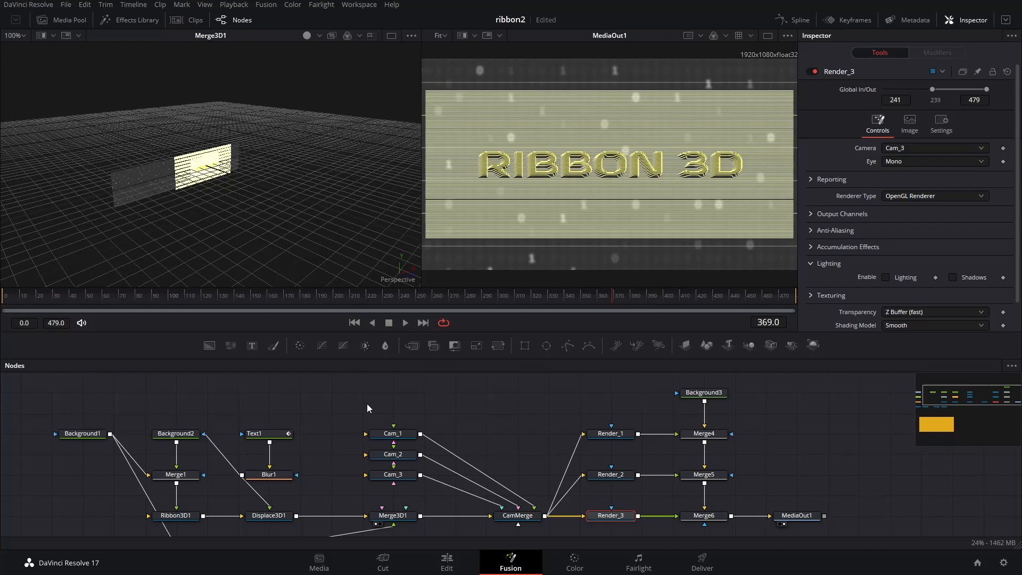
{"action": "mouse_move", "coordinate": [412, 427]}
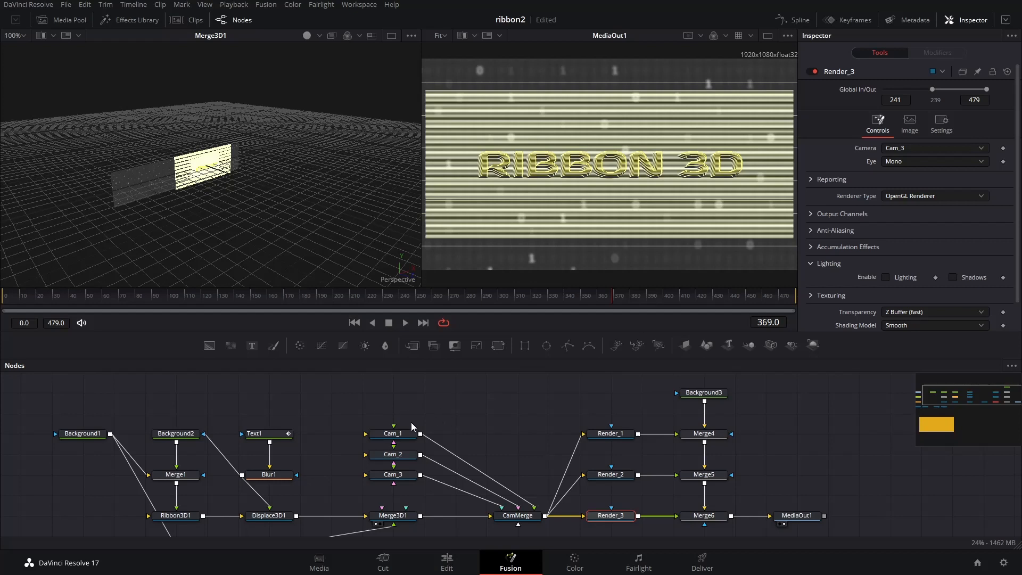
- Adjust Cam_1's Transform translation and rotation, entering a value of 3.0
{"action": "left_click", "coordinate": [393, 433]}
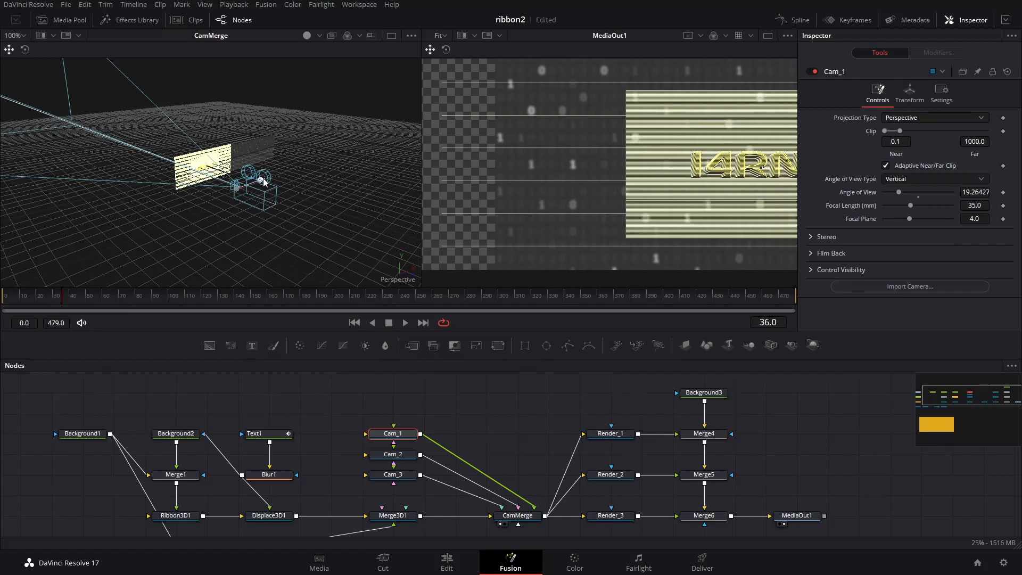
{"action": "left_click", "coordinate": [909, 93]}
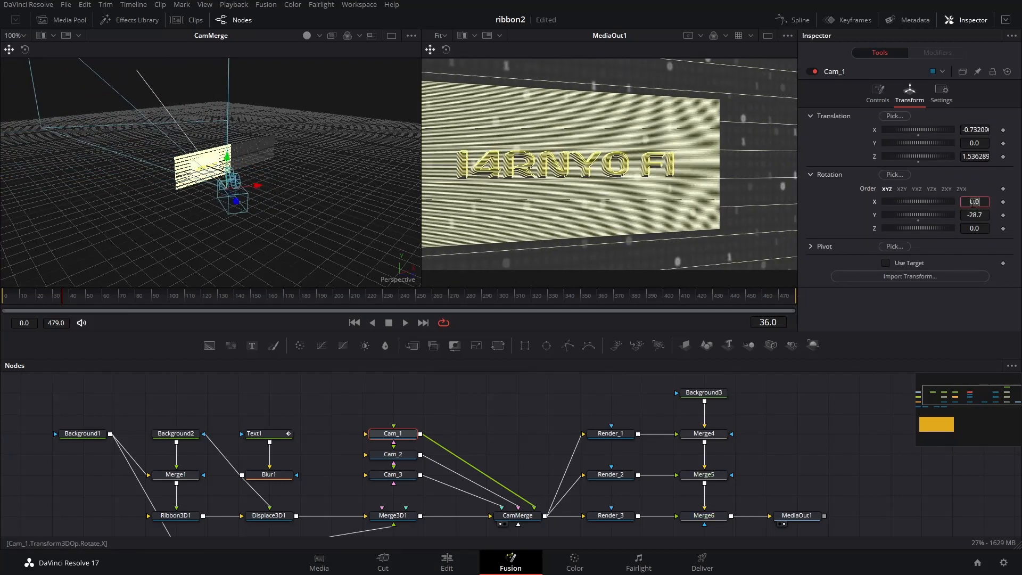
{"action": "type", "text": "3.0"}
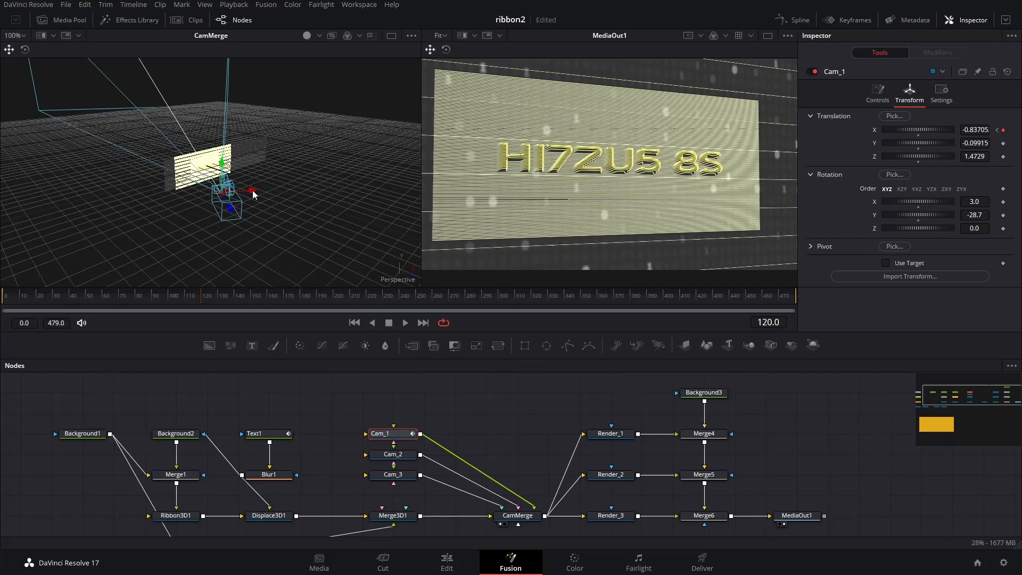
- Adjust Cam_2 and Cam_3, keyframing Cam_3's depth translation
{"action": "left_click", "coordinate": [392, 454]}
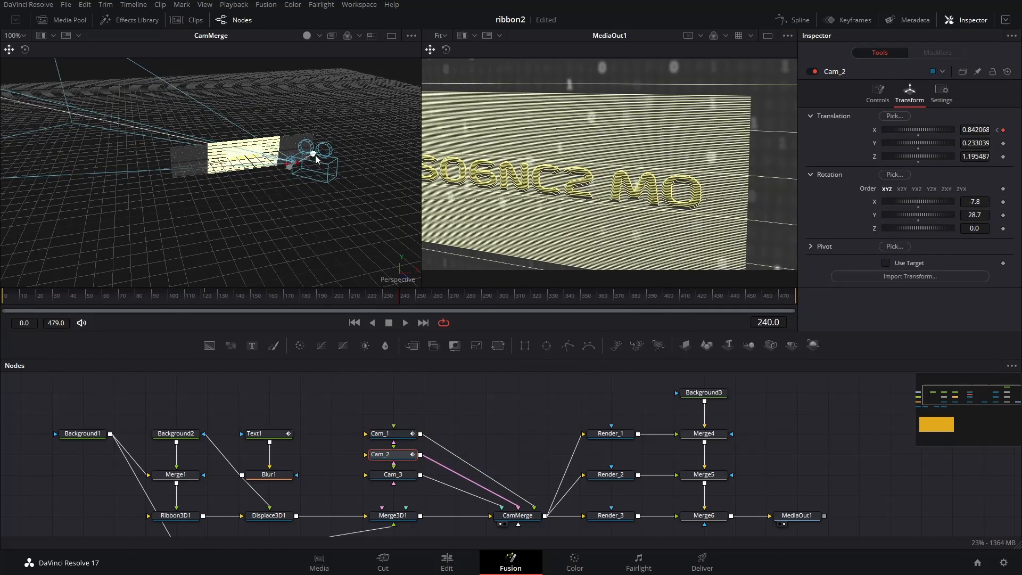
{"action": "left_click", "coordinate": [380, 474]}
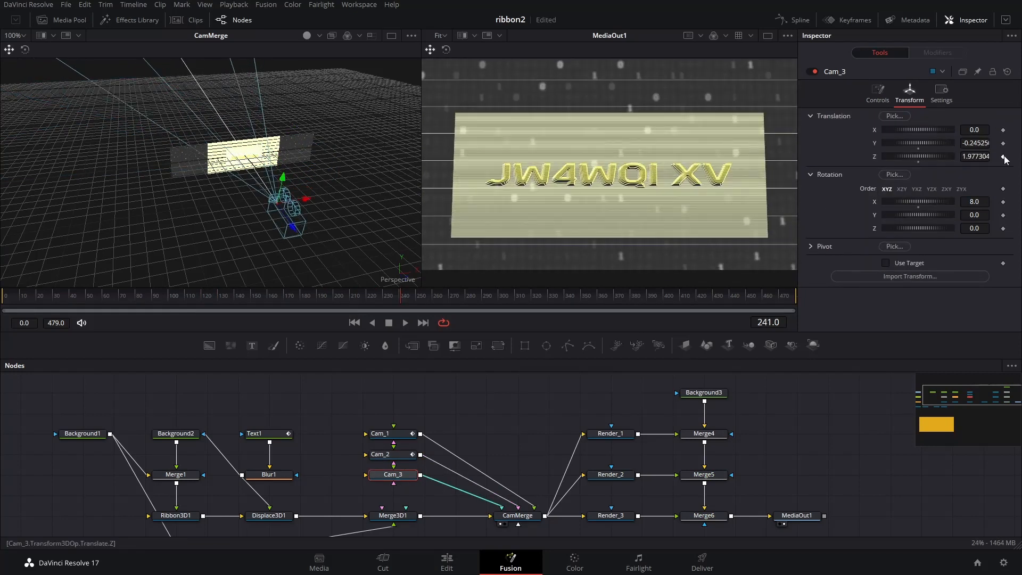
{"action": "left_click", "coordinate": [496, 296]}
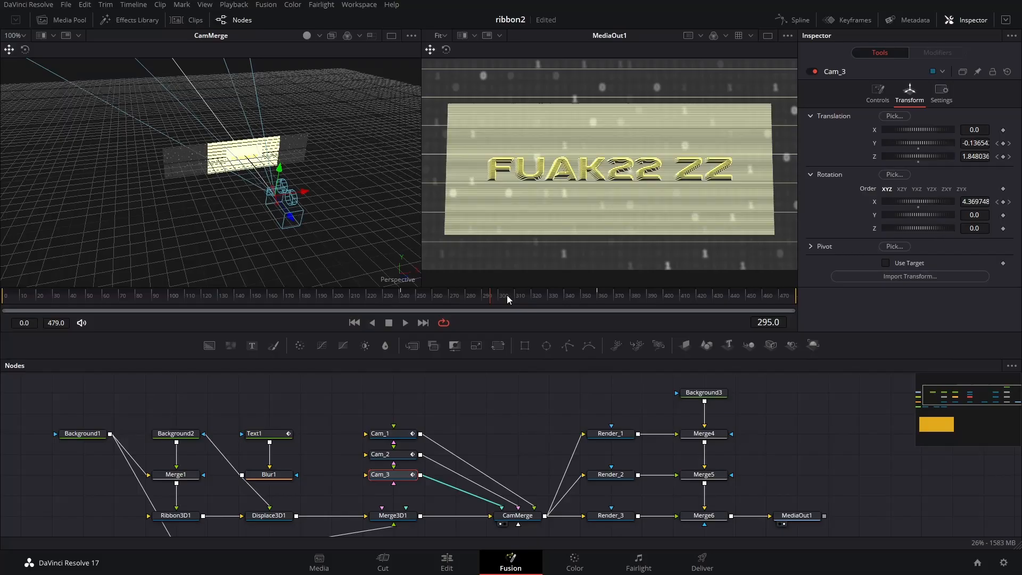